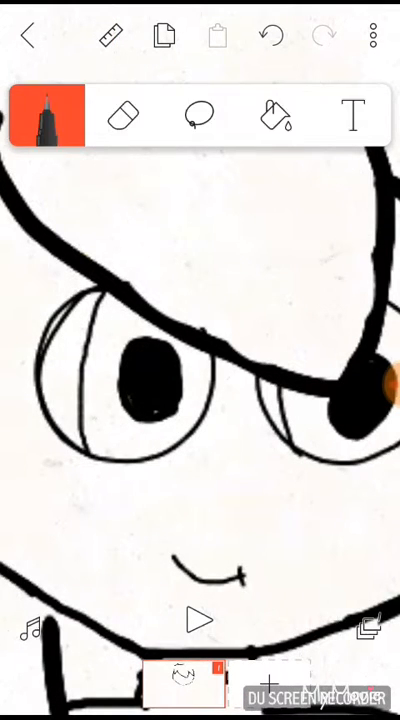
Bring up the colour picker from the brush's colour swatch while drawing the face.
{"action": "left_click", "coordinate": [50, 117]}
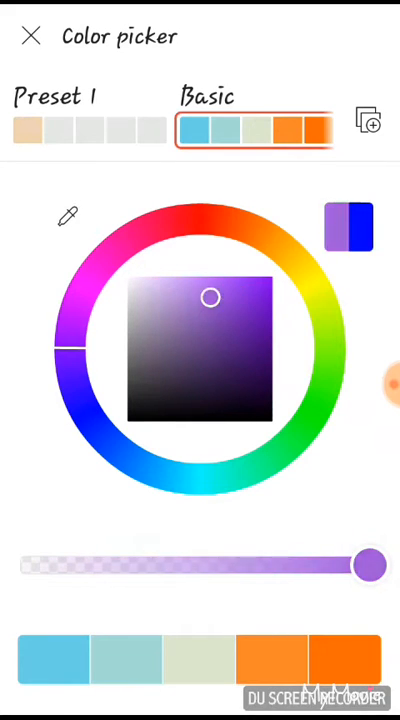
Change the brush colour from purple to the Preset 1 palette's beige skin-tone swatch.
{"action": "left_click", "coordinate": [31, 36]}
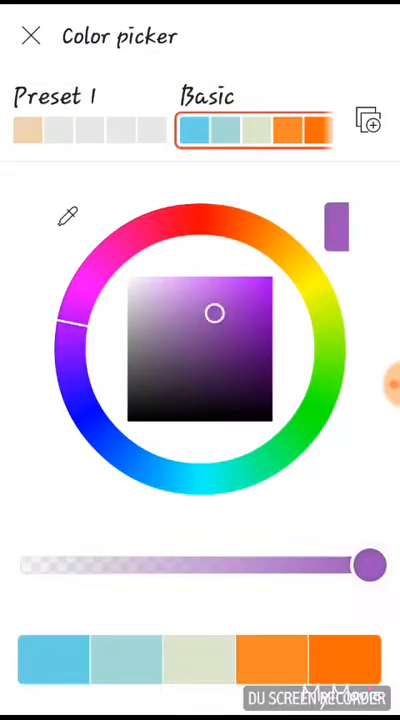
{"action": "left_click", "coordinate": [31, 36]}
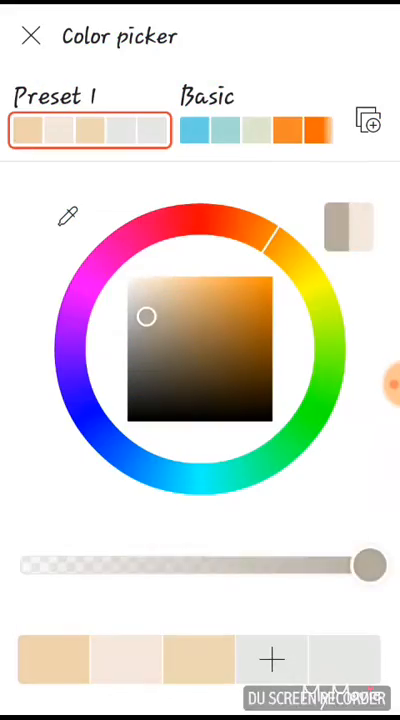
Finish the green-scribbled character and return to the projects list showing 'Sayori'.
{"action": "left_click", "coordinate": [31, 35]}
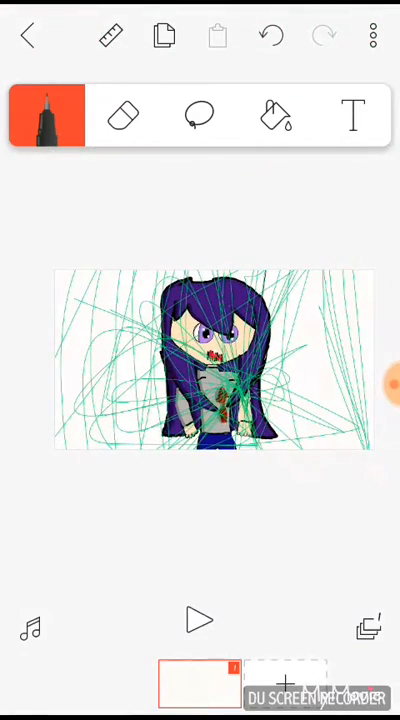
{"action": "left_click", "coordinate": [28, 35]}
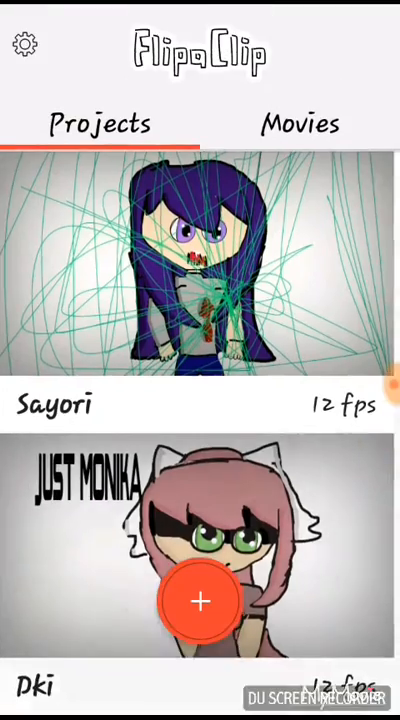